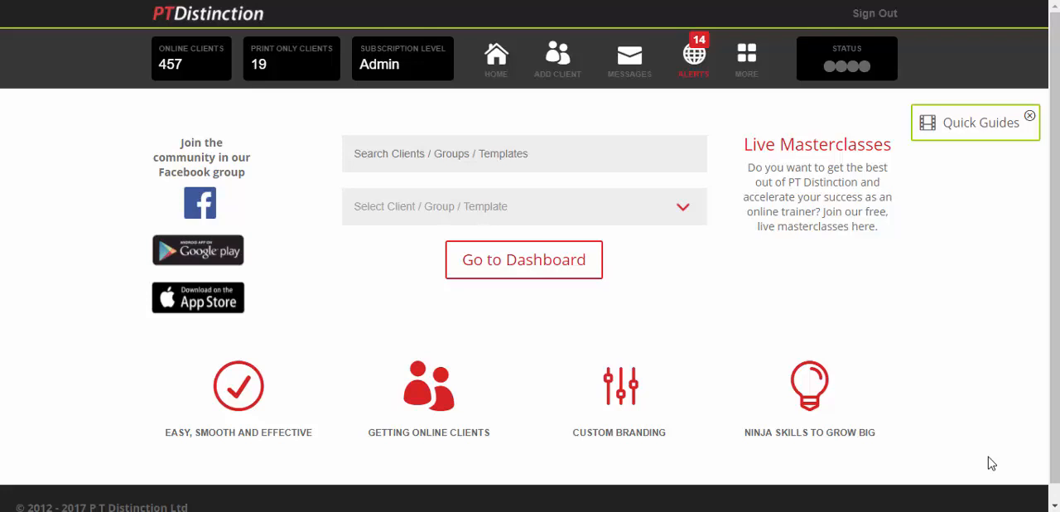
{"action": "mouse_move", "coordinate": [907, 408]}
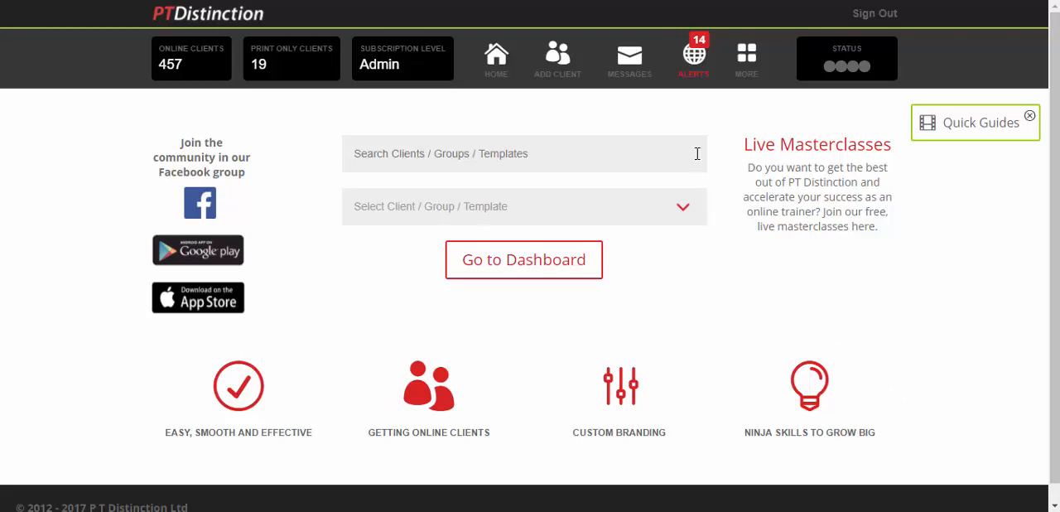
{"action": "left_click", "coordinate": [692, 57]}
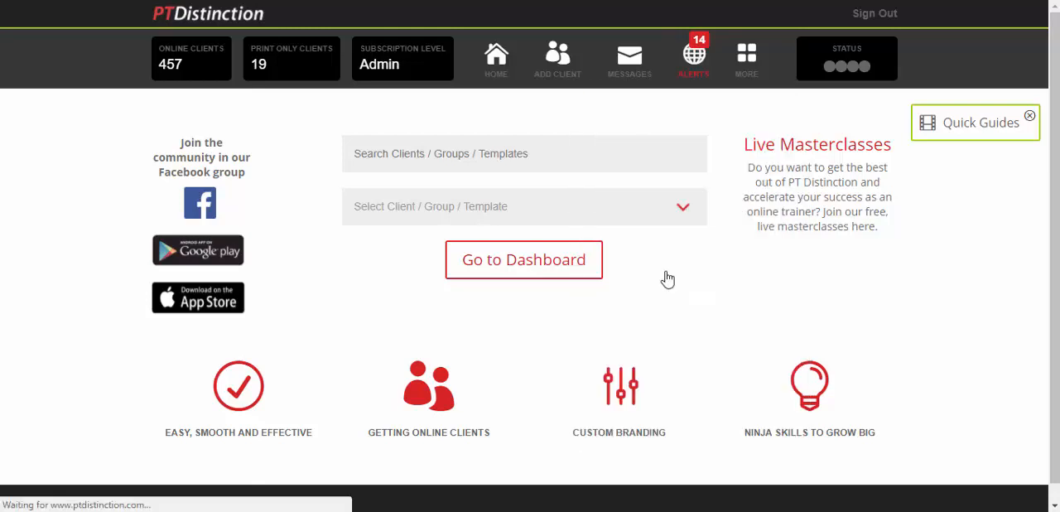
{"action": "left_click", "coordinate": [524, 258]}
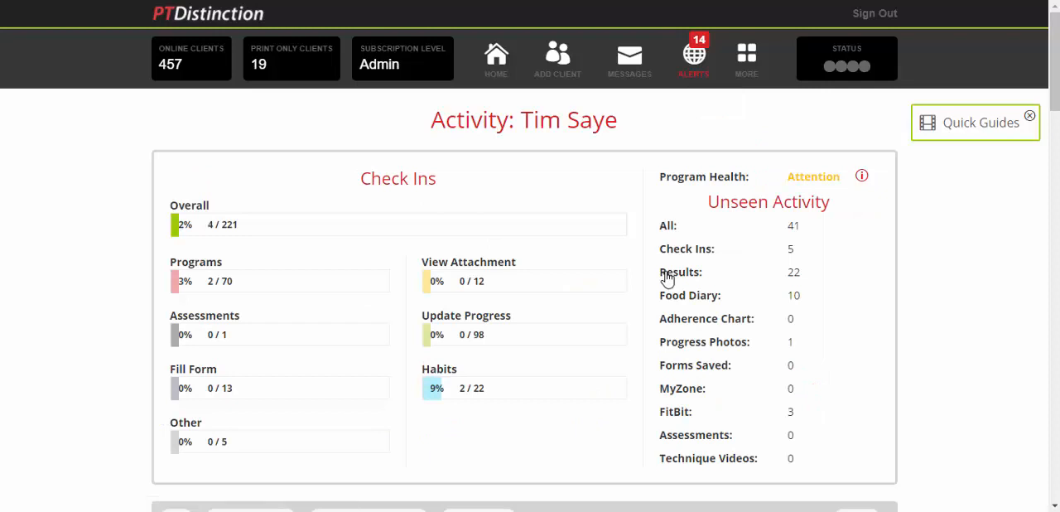
{"action": "scroll", "scroll_direction": "down", "scroll_amount": 3}
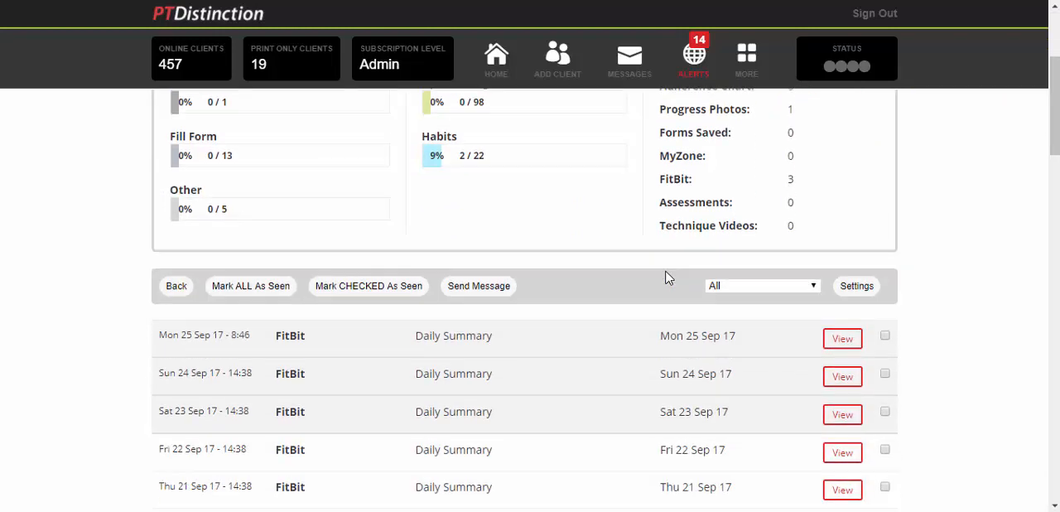
{"action": "scroll", "scroll_direction": "down", "scroll_amount": 3}
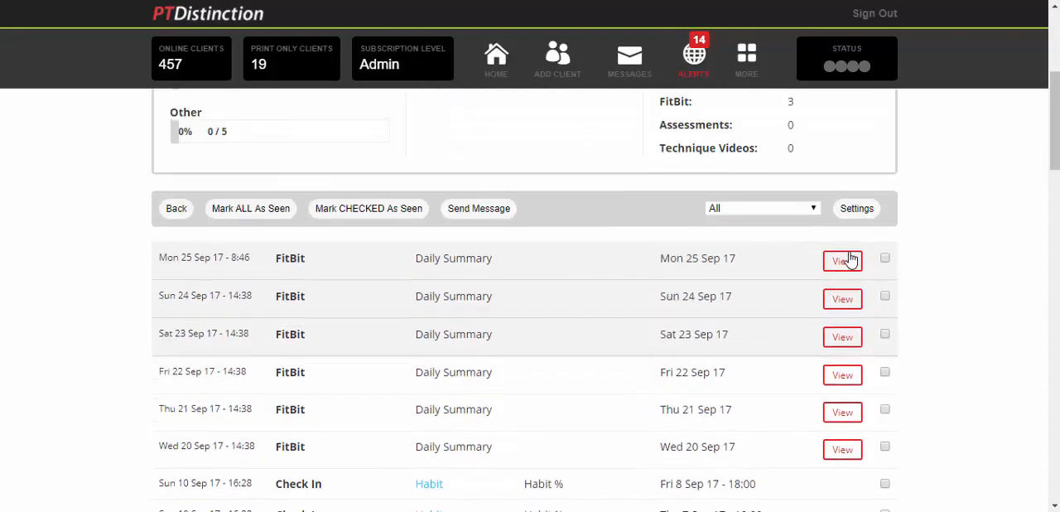
{"action": "mouse_move", "coordinate": [649, 251]}
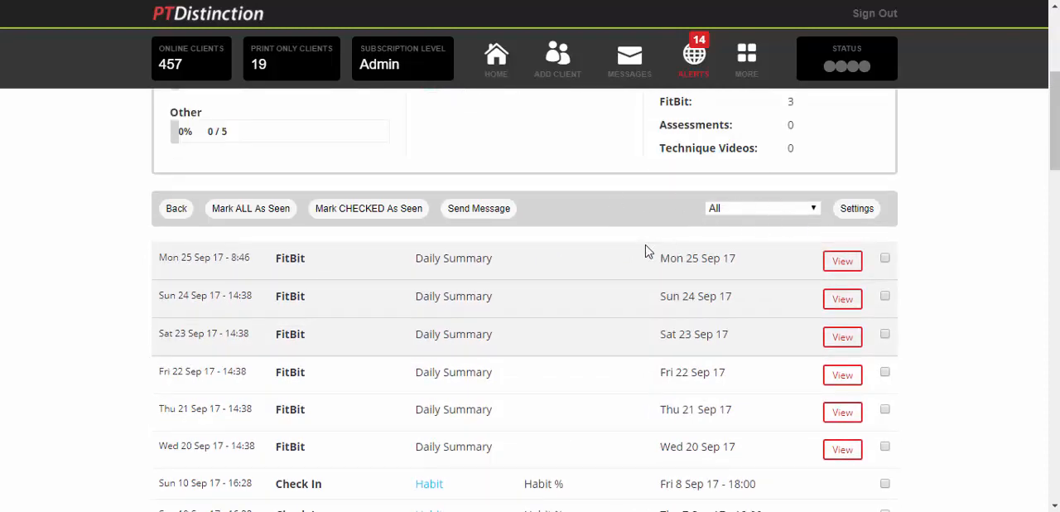
{"action": "scroll", "scroll_direction": "down", "scroll_amount": 3}
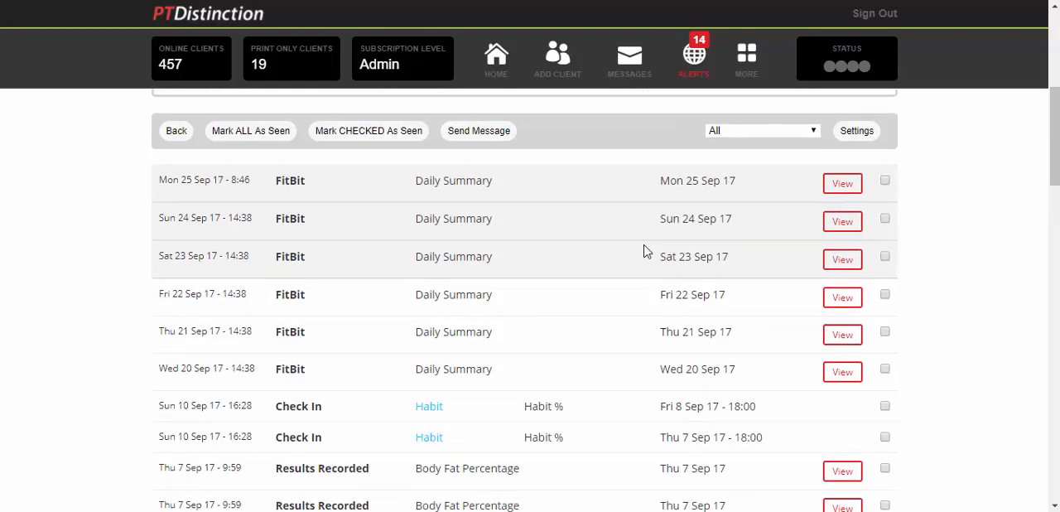
{"action": "mouse_move", "coordinate": [791, 136]}
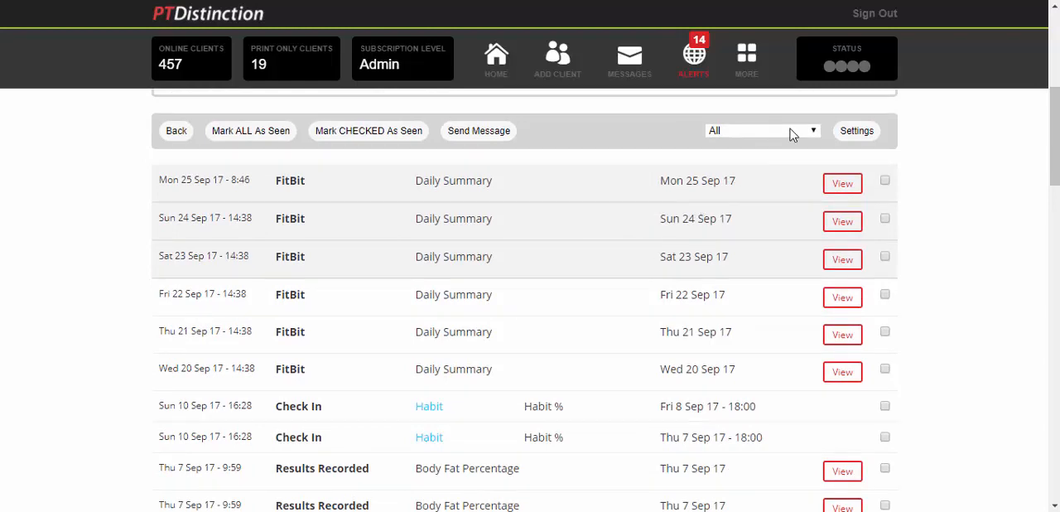
Filter the activity list to Fitbit, leaving the six daily summaries from 20–25 Sep.
{"action": "left_click", "coordinate": [759, 129]}
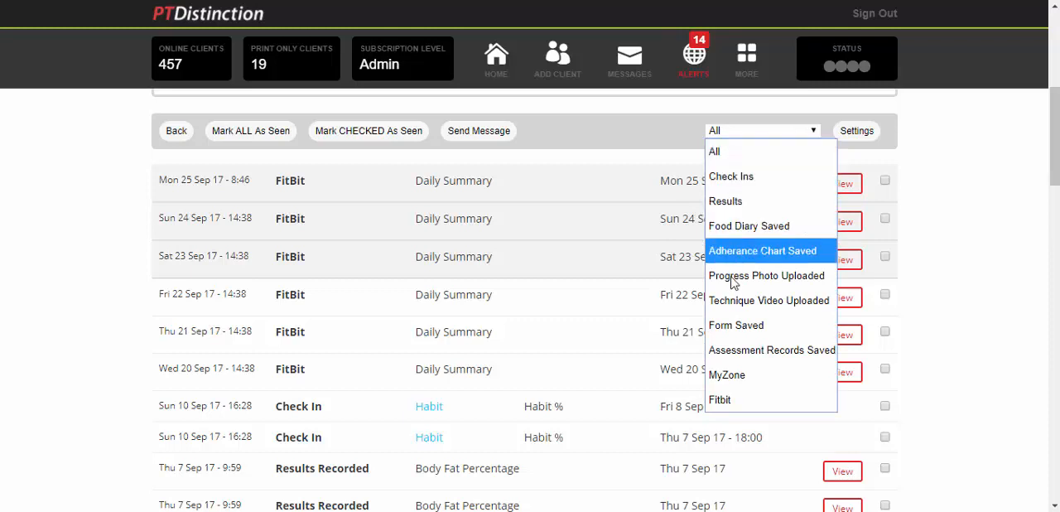
{"action": "left_click", "coordinate": [719, 399]}
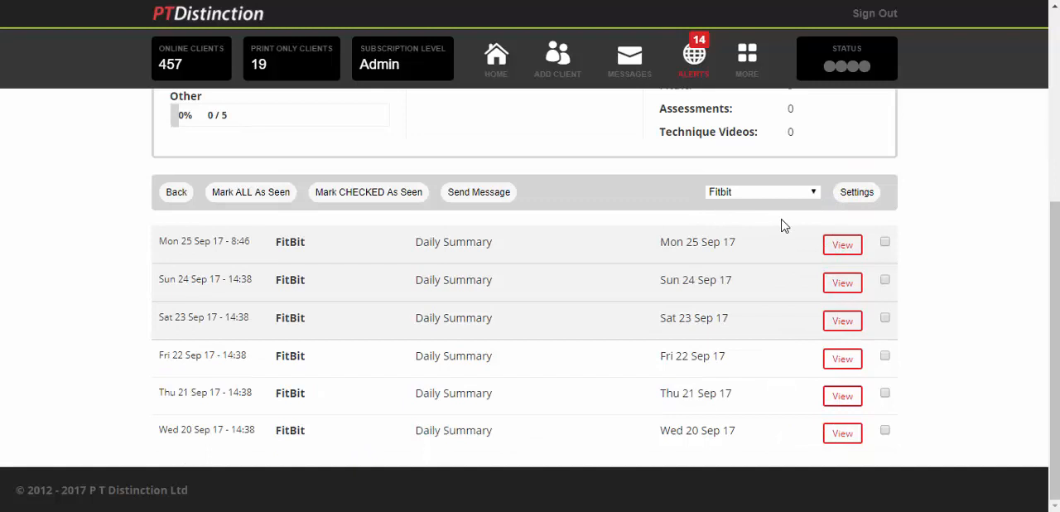
{"action": "mouse_move", "coordinate": [722, 232]}
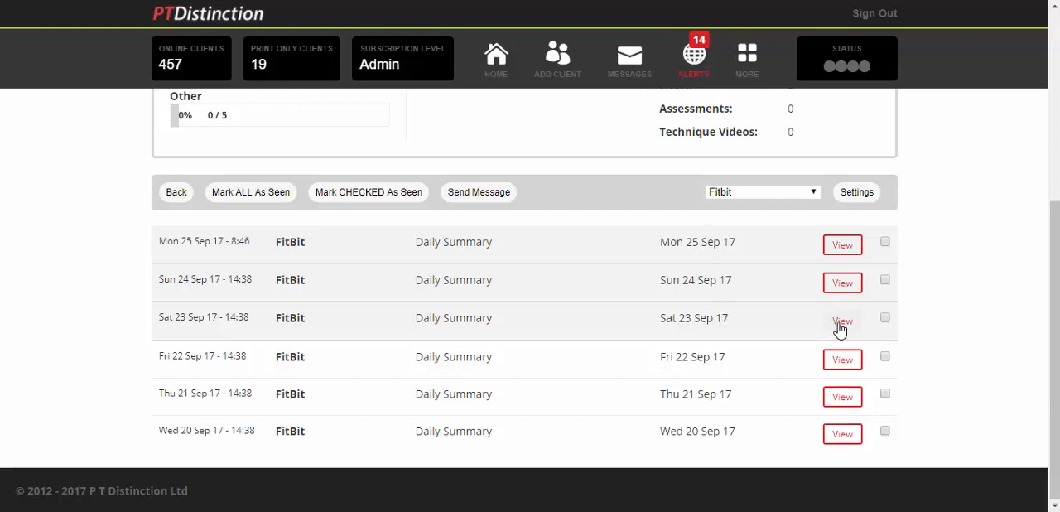
View the Sat 23 Sep FitBit summary's goals, breakdown, heart rate zones and calories.
{"action": "left_click", "coordinate": [841, 321]}
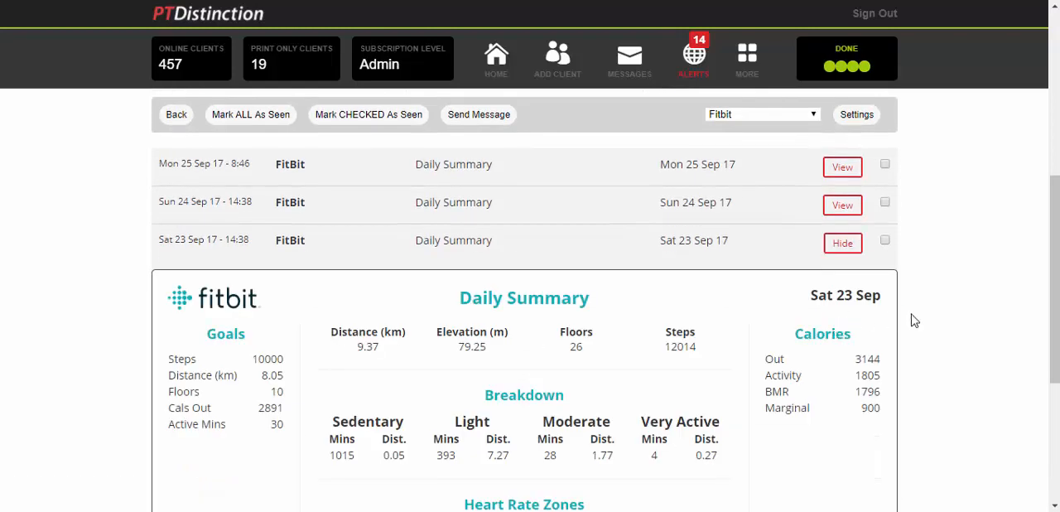
{"action": "scroll", "scroll_direction": "down", "scroll_amount": 3}
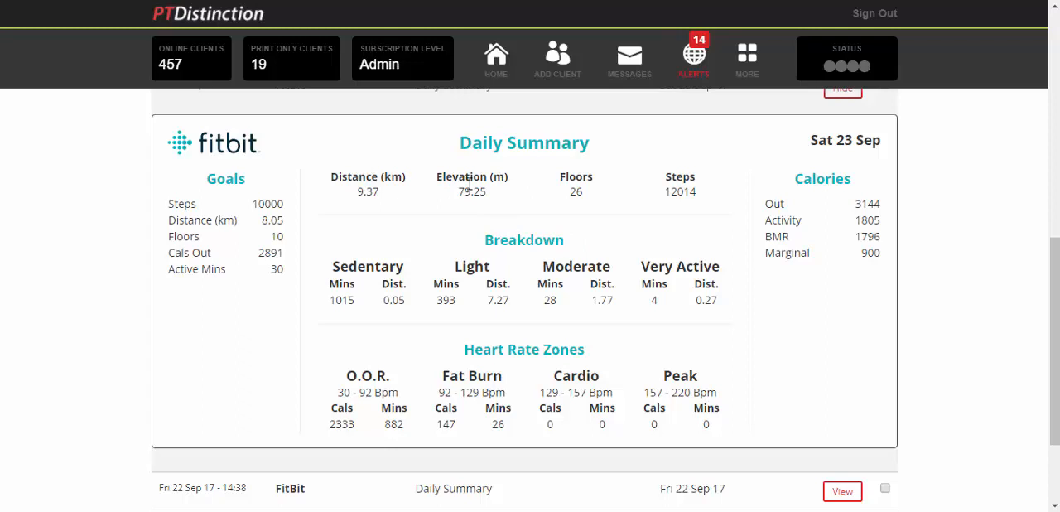
{"action": "mouse_move", "coordinate": [682, 192]}
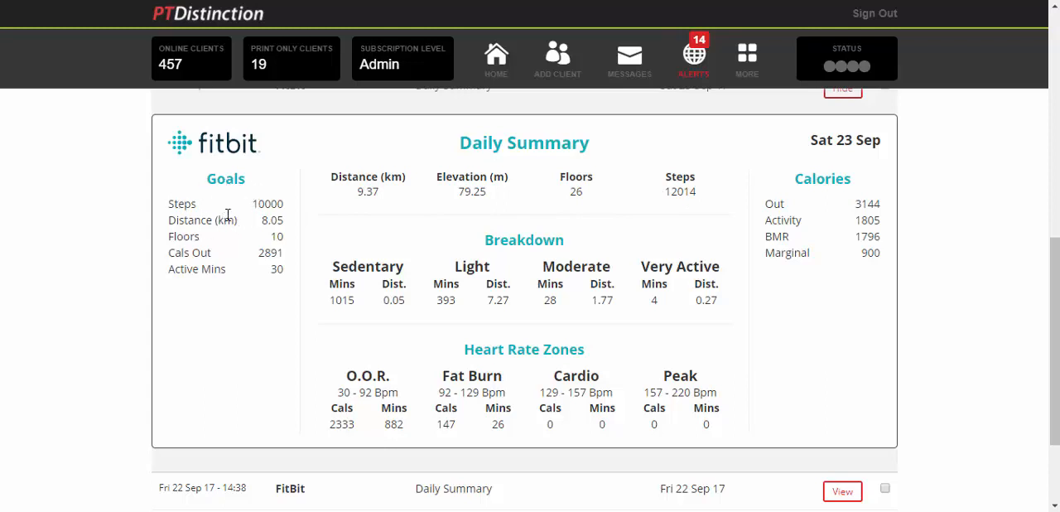
{"action": "mouse_move", "coordinate": [842, 172]}
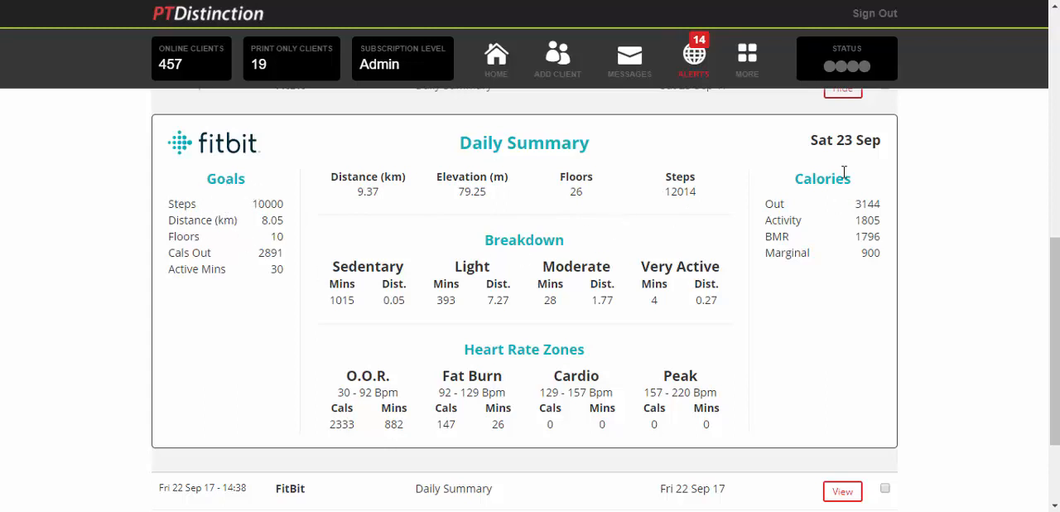
{"action": "mouse_move", "coordinate": [785, 217]}
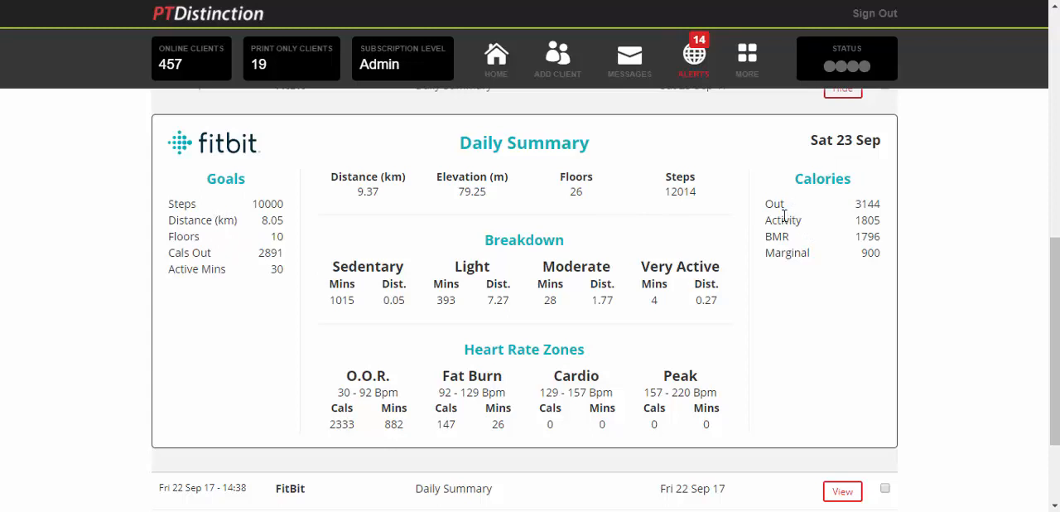
{"action": "mouse_move", "coordinate": [811, 261]}
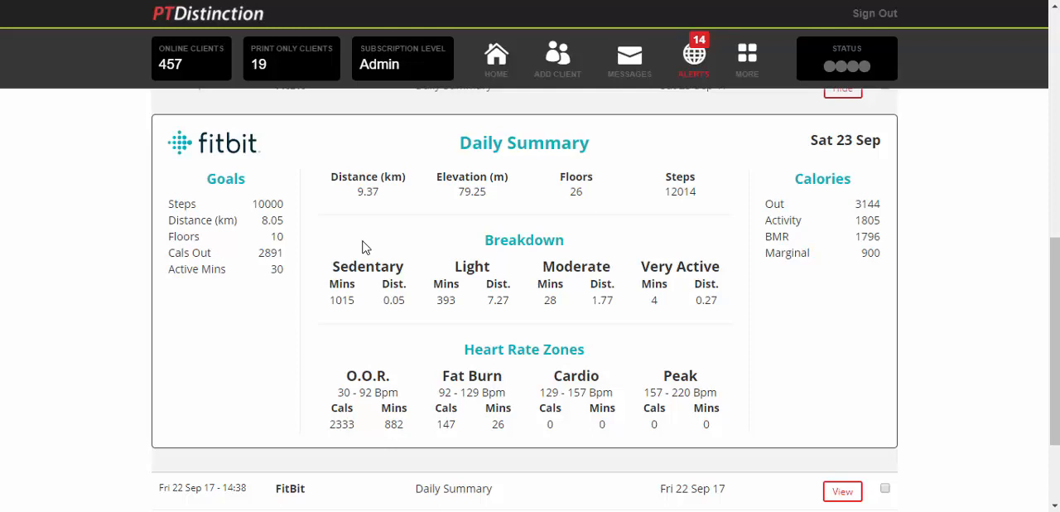
{"action": "mouse_move", "coordinate": [477, 284]}
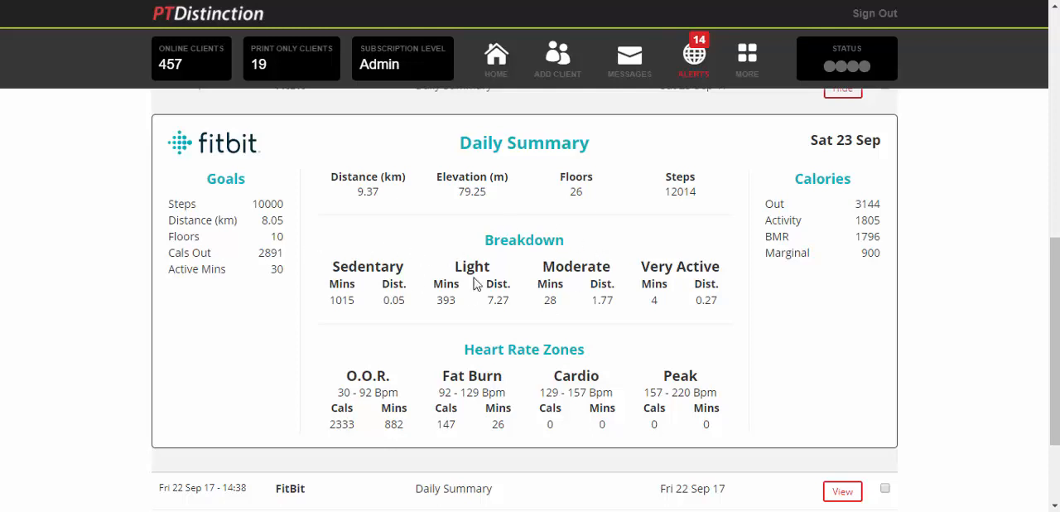
{"action": "scroll", "scroll_direction": "down", "scroll_amount": 3}
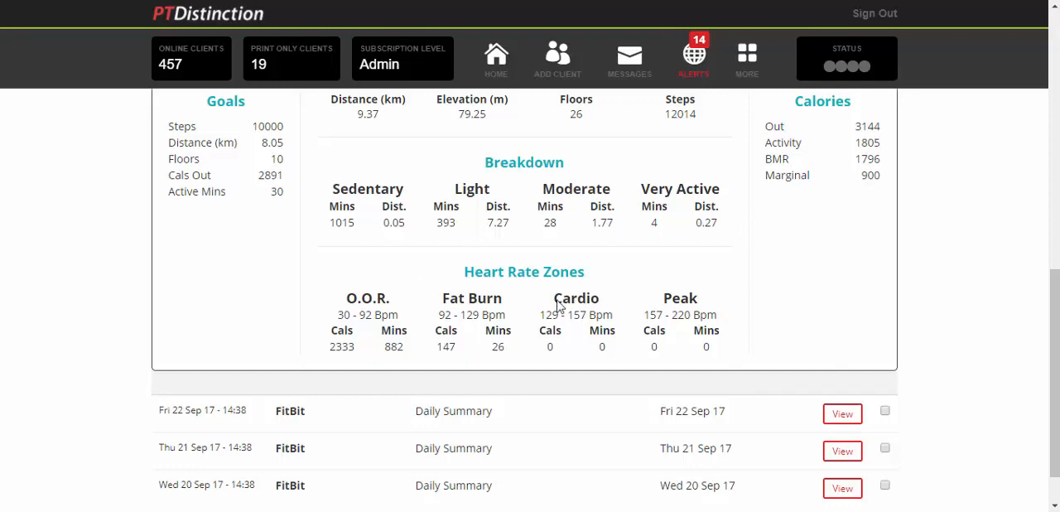
{"action": "mouse_move", "coordinate": [638, 273]}
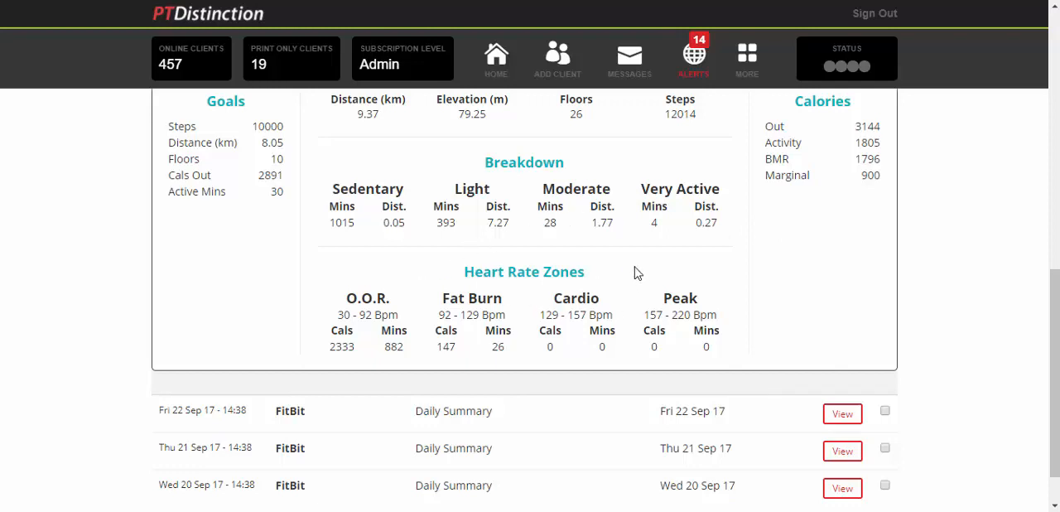
{"action": "mouse_move", "coordinate": [778, 346]}
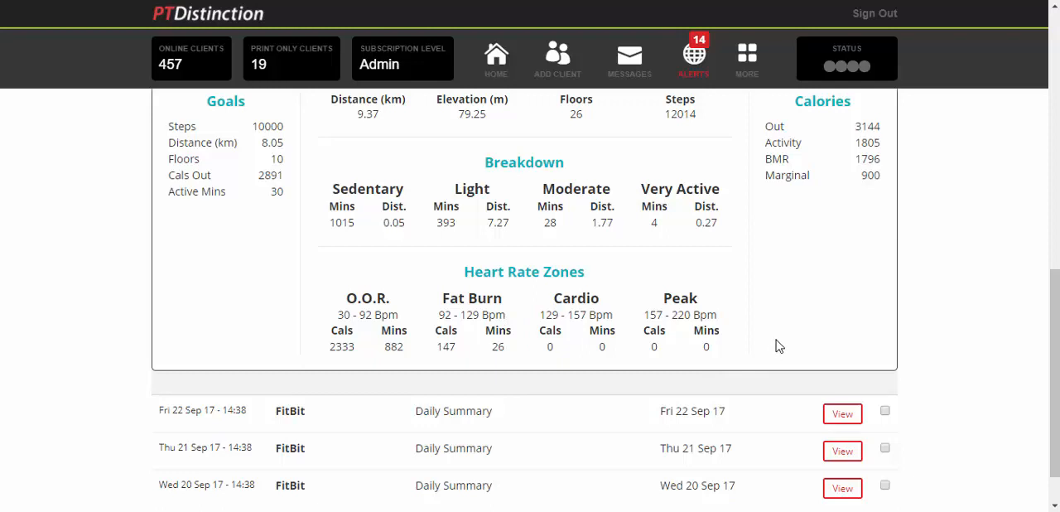
{"action": "mouse_move", "coordinate": [803, 328]}
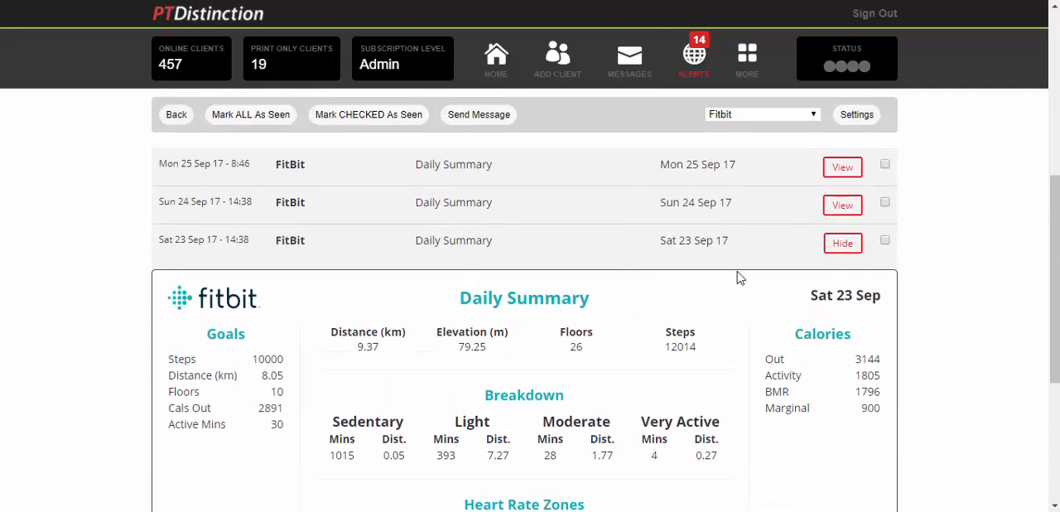
{"action": "mouse_move", "coordinate": [732, 278]}
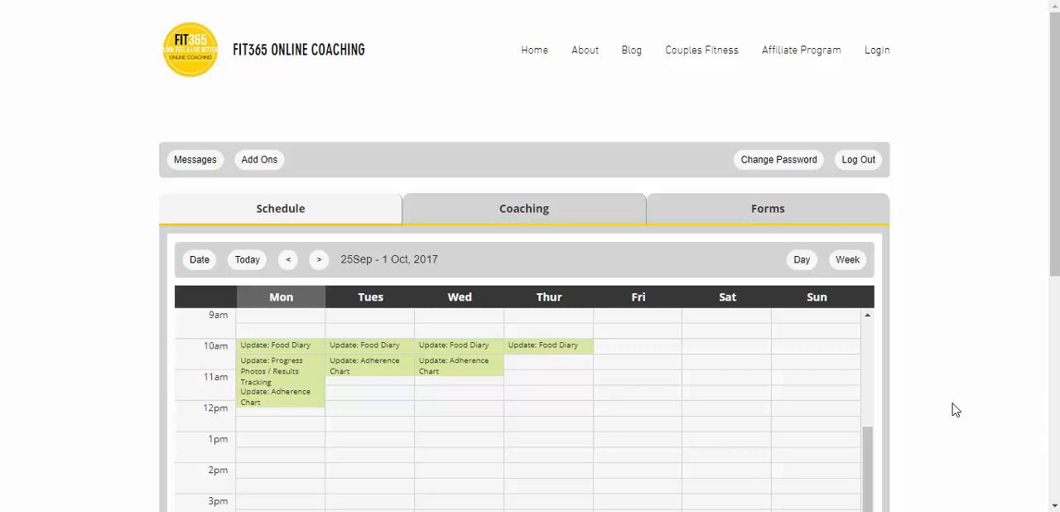
{"action": "mouse_move", "coordinate": [315, 219]}
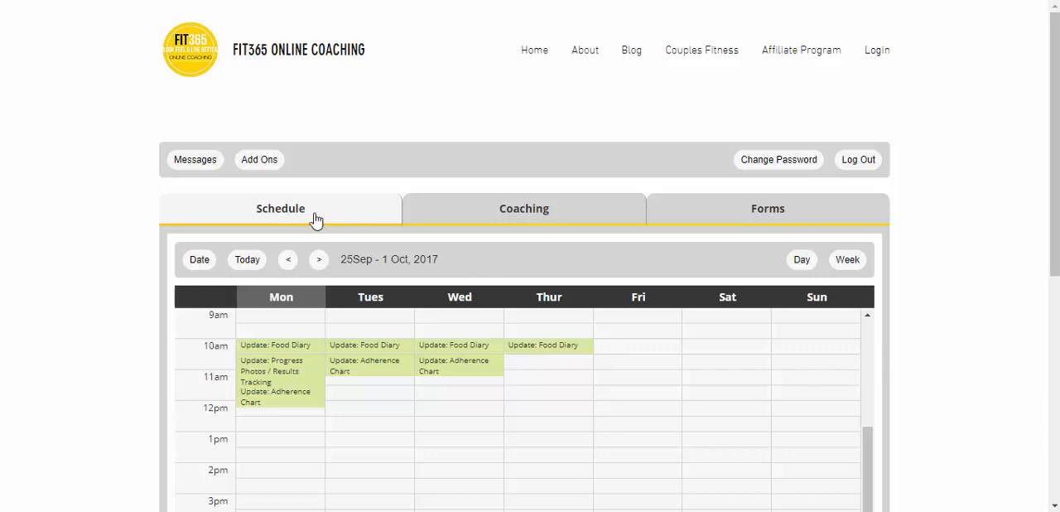
From the FIT365 client portal's Add Ons, start FitBit setup to reach the Fitbit login page.
{"action": "left_click", "coordinate": [258, 159]}
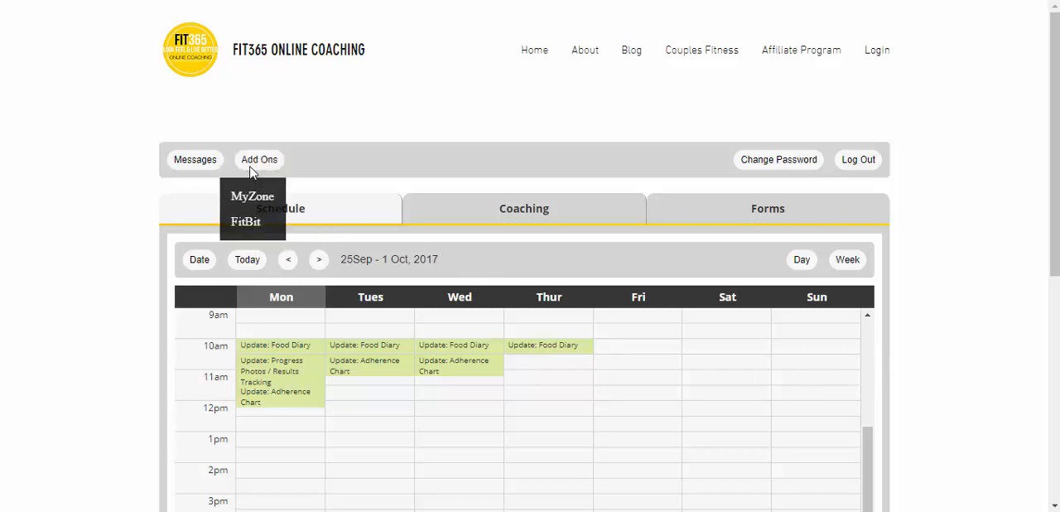
{"action": "mouse_move", "coordinate": [245, 222]}
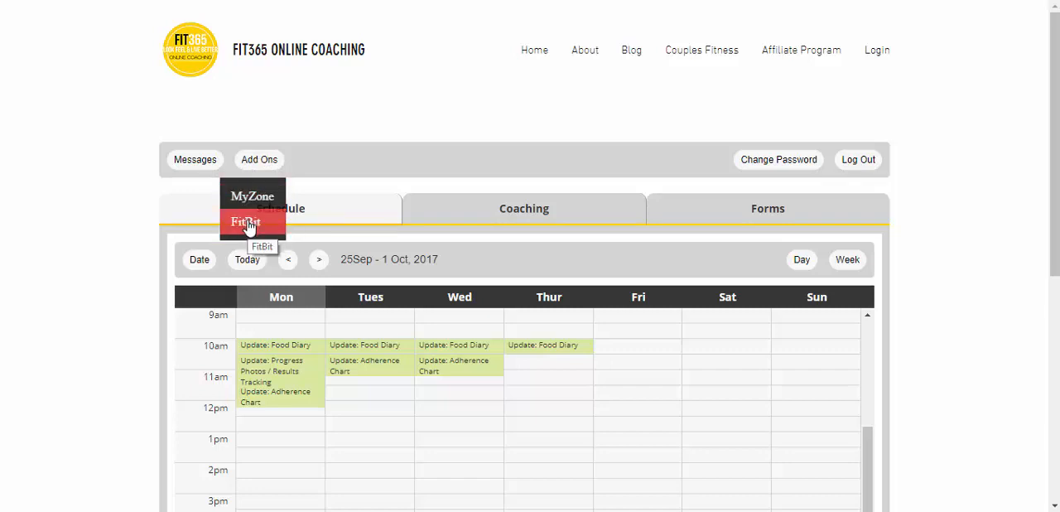
{"action": "left_click", "coordinate": [245, 222]}
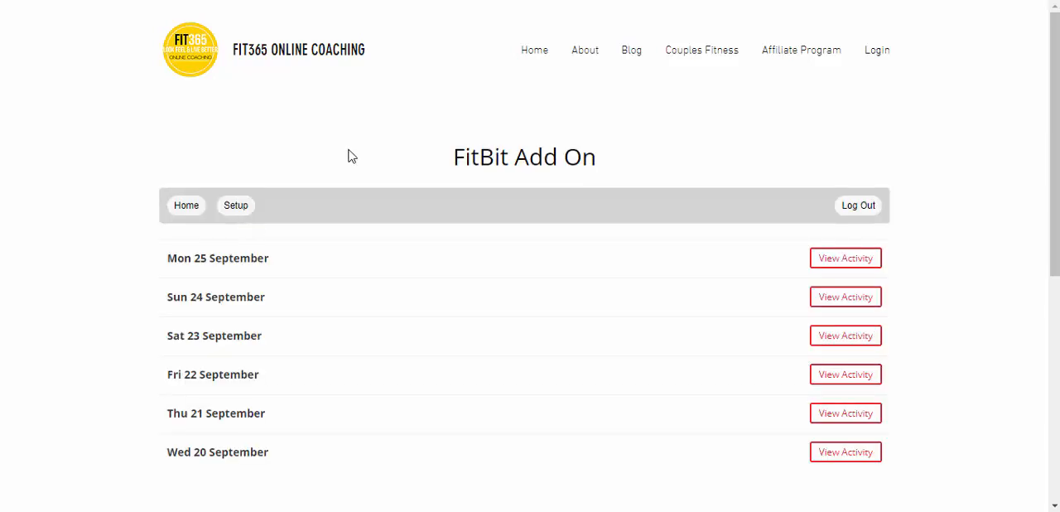
{"action": "left_click", "coordinate": [235, 206]}
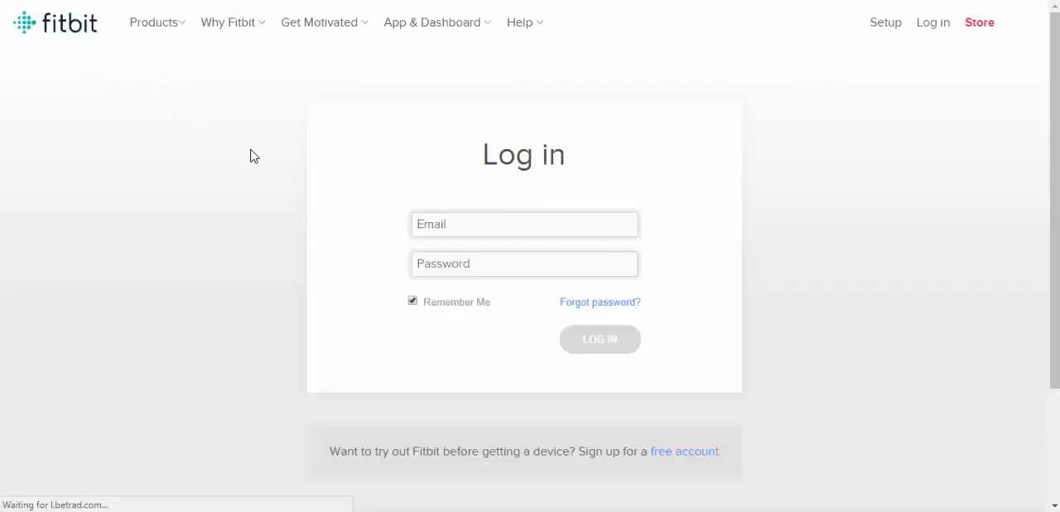
{"action": "left_click", "coordinate": [523, 223]}
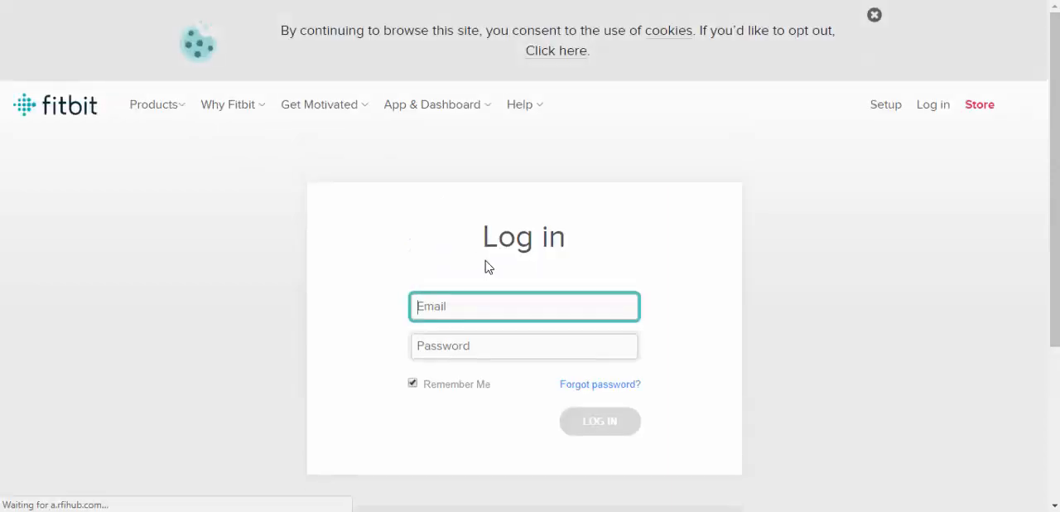
{"action": "mouse_move", "coordinate": [477, 255]}
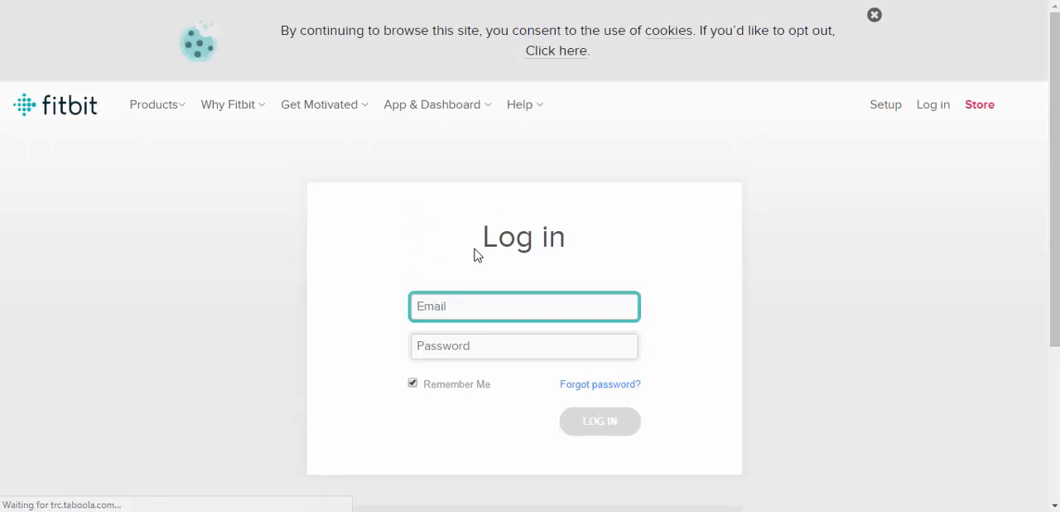